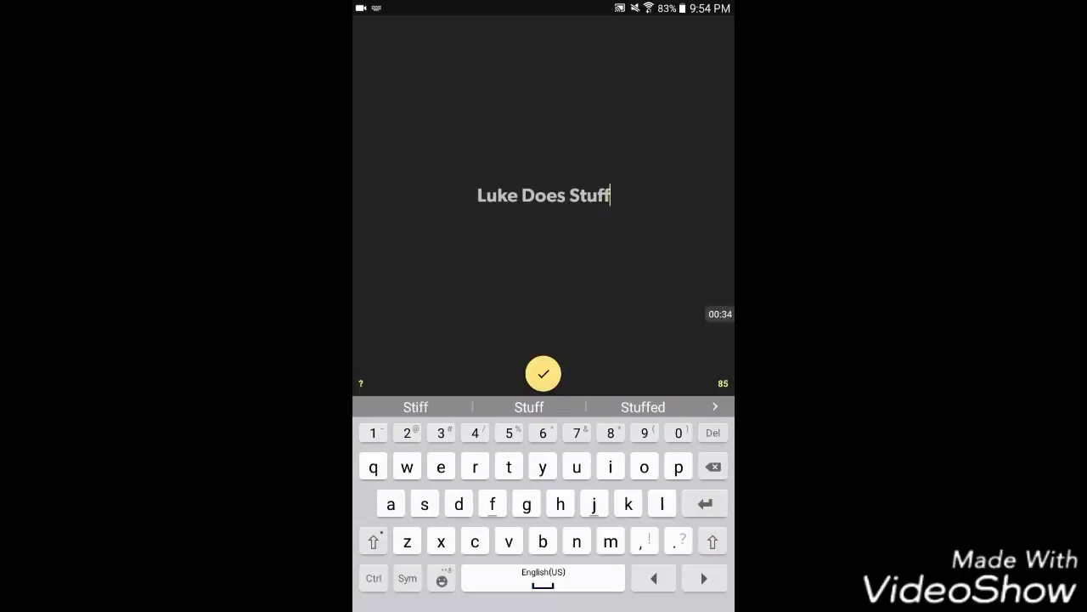
# - Confirm the 'Luke Does Stuff' title text and generate its animated preview
pyautogui.click(543, 374)
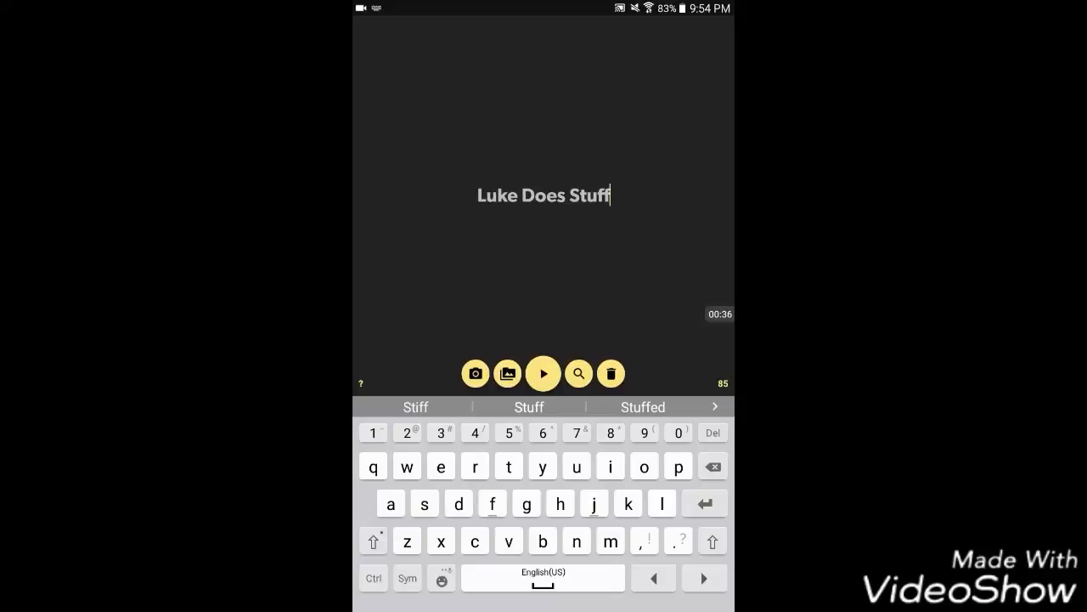
pyautogui.click(543, 374)
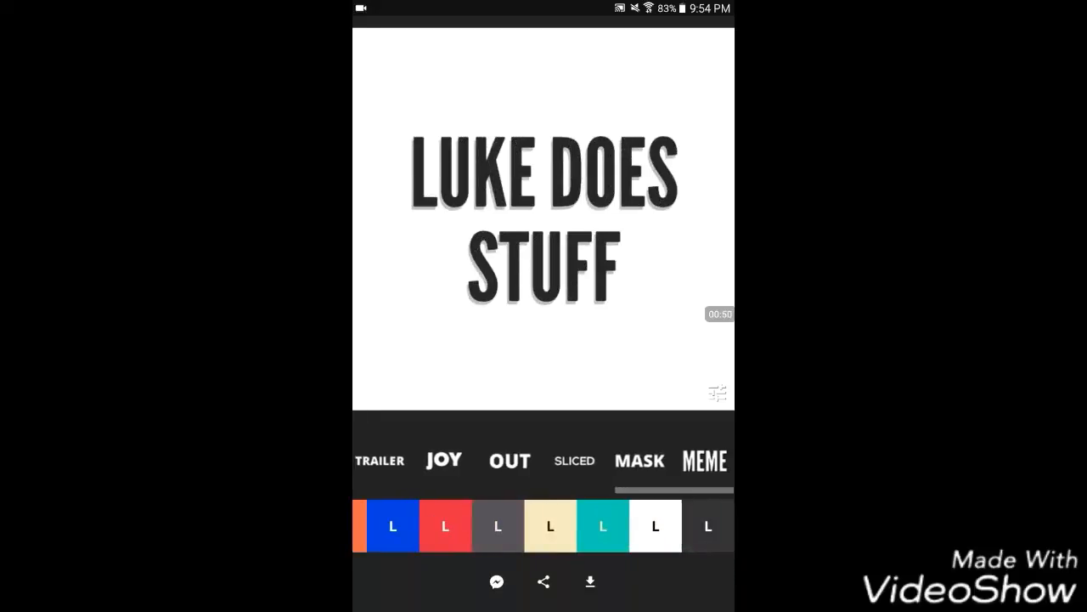
# - Apply the MEME style, choose the cream colour swatch, then try the IN and JOY styles
pyautogui.click(704, 460)
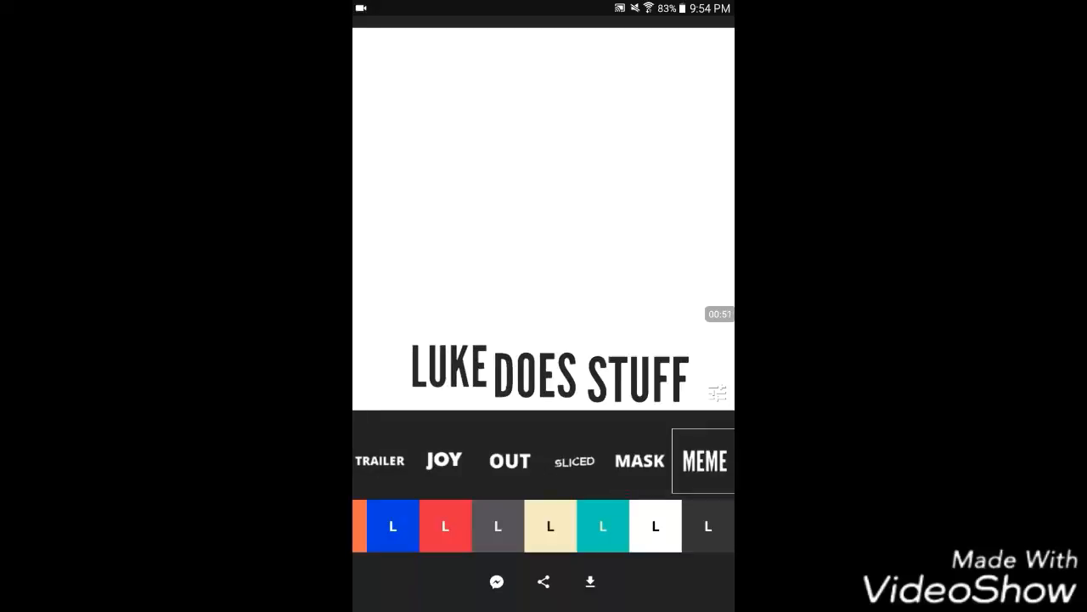
pyautogui.hscroll(-3)
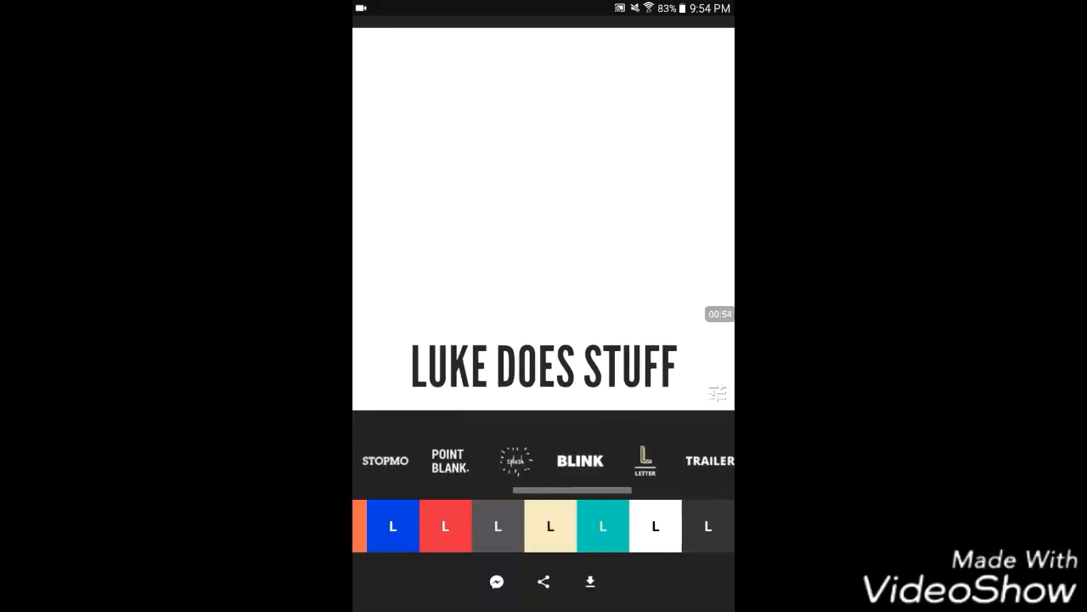
pyautogui.hscroll(-3)
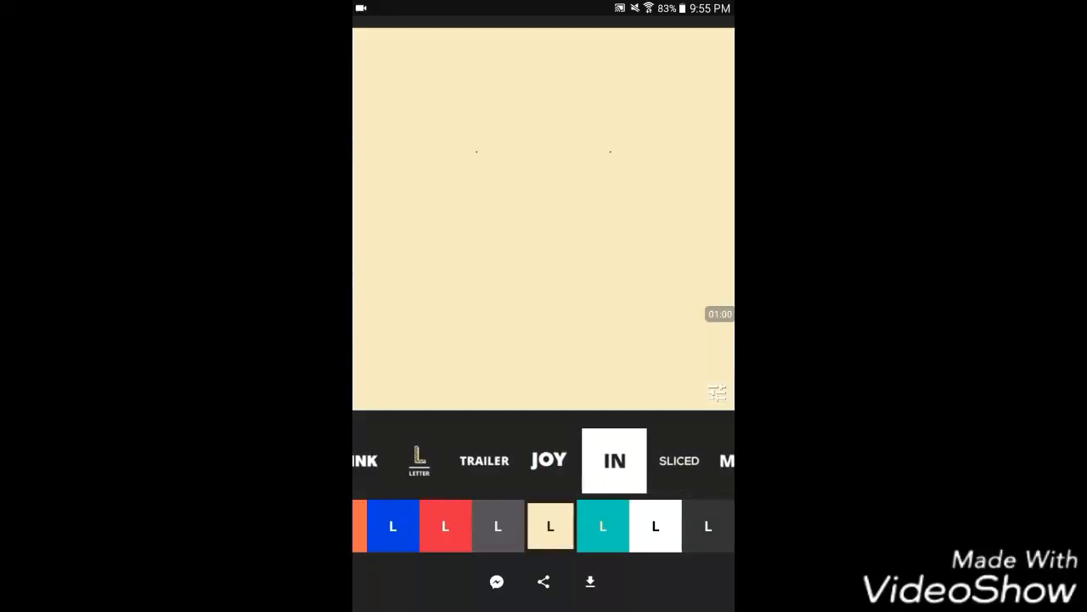
pyautogui.click(614, 459)
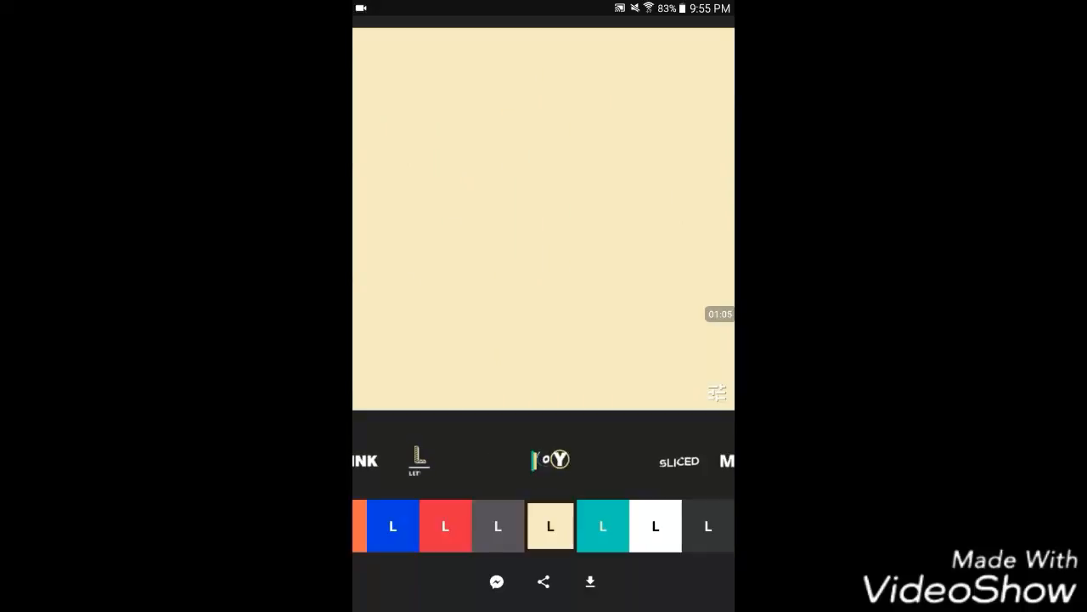
pyautogui.click(615, 459)
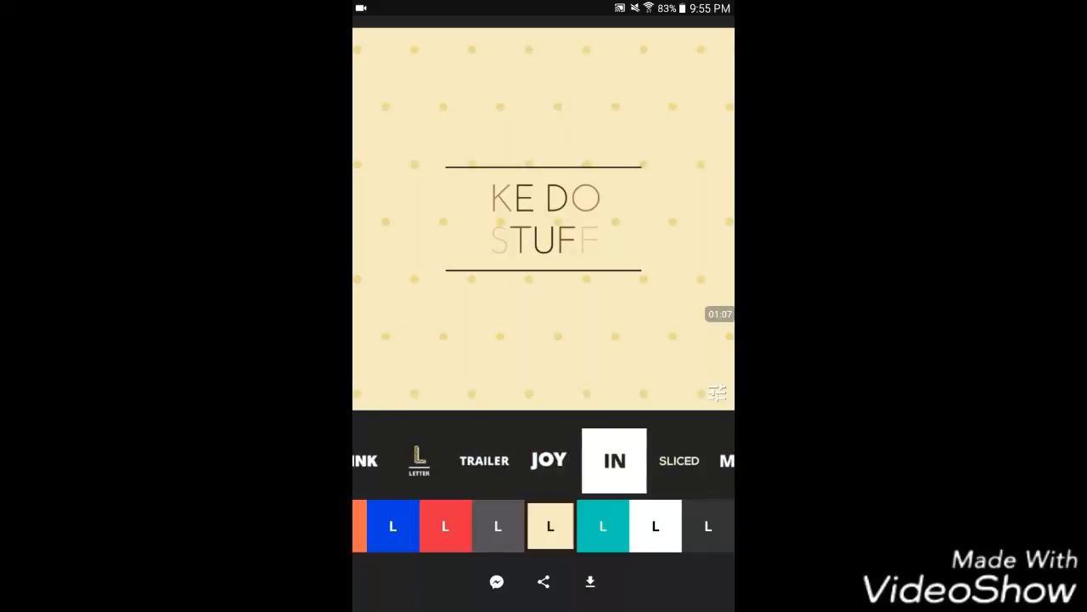
pyautogui.click(549, 460)
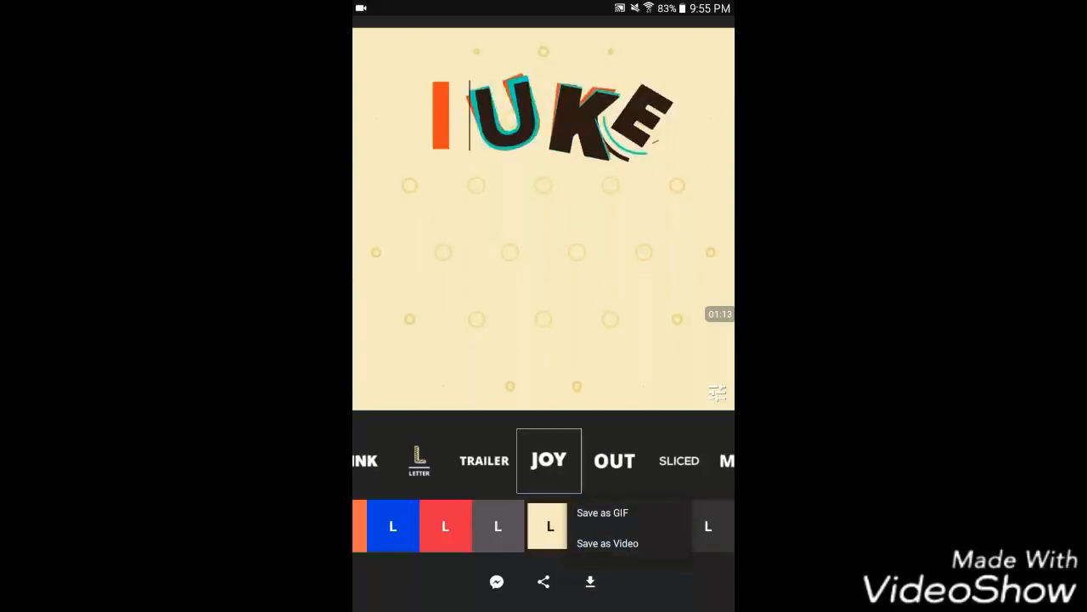
# - Save the JOY-styled title animation as a video
pyautogui.click(614, 460)
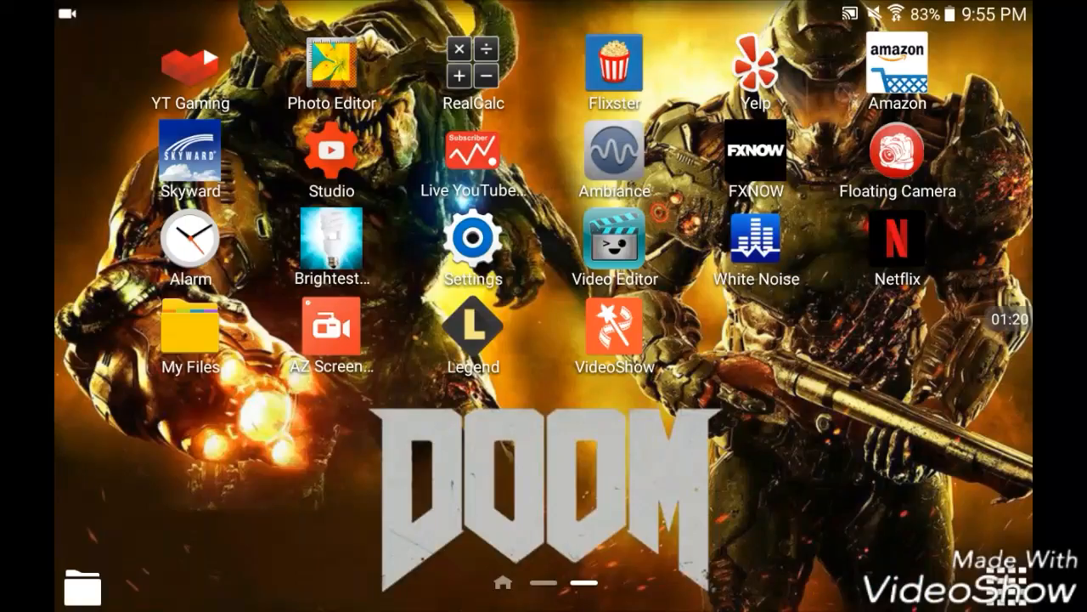
# - Rotate the tablet screen while opening VideoShow from the home screen
pyautogui.press('rotate')
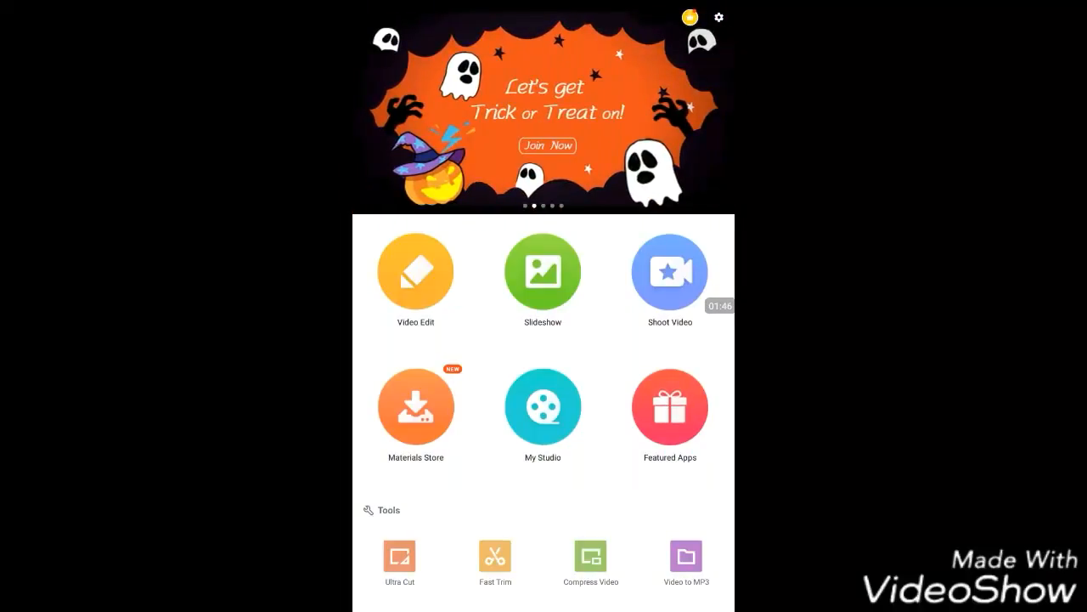
# - Start a Video Edit project with the Legend clip, scrub the timeline, and show Music options
pyautogui.click(416, 272)
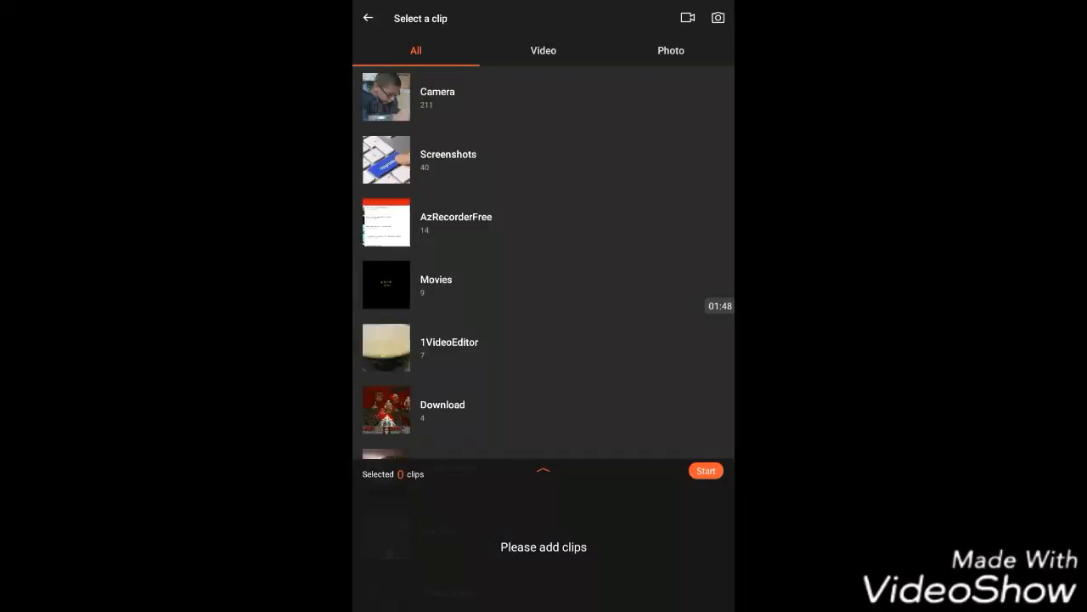
pyautogui.scroll(-3)
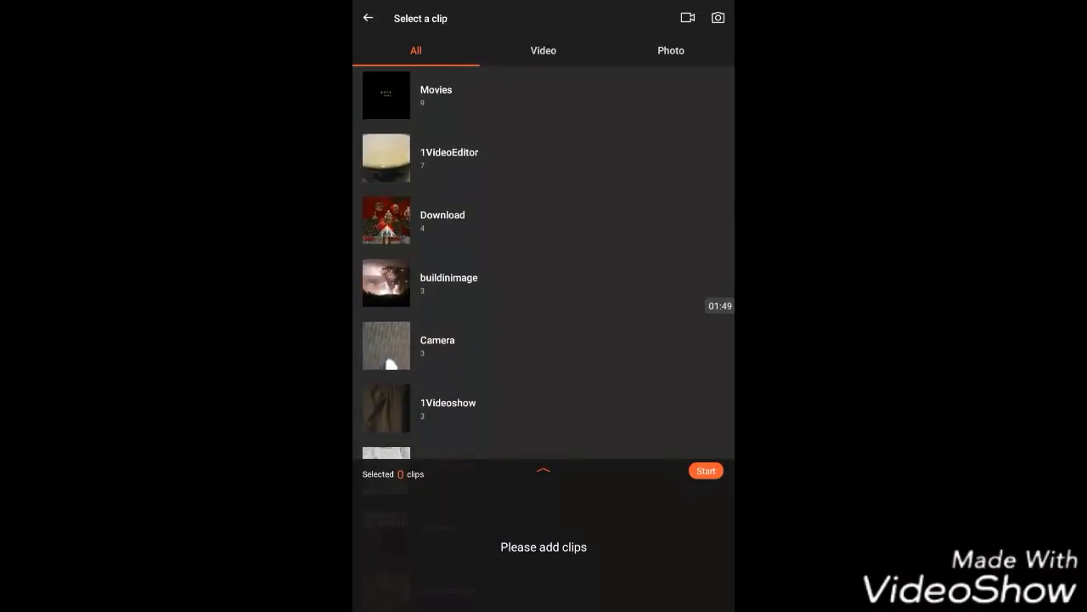
pyautogui.scroll(-3)
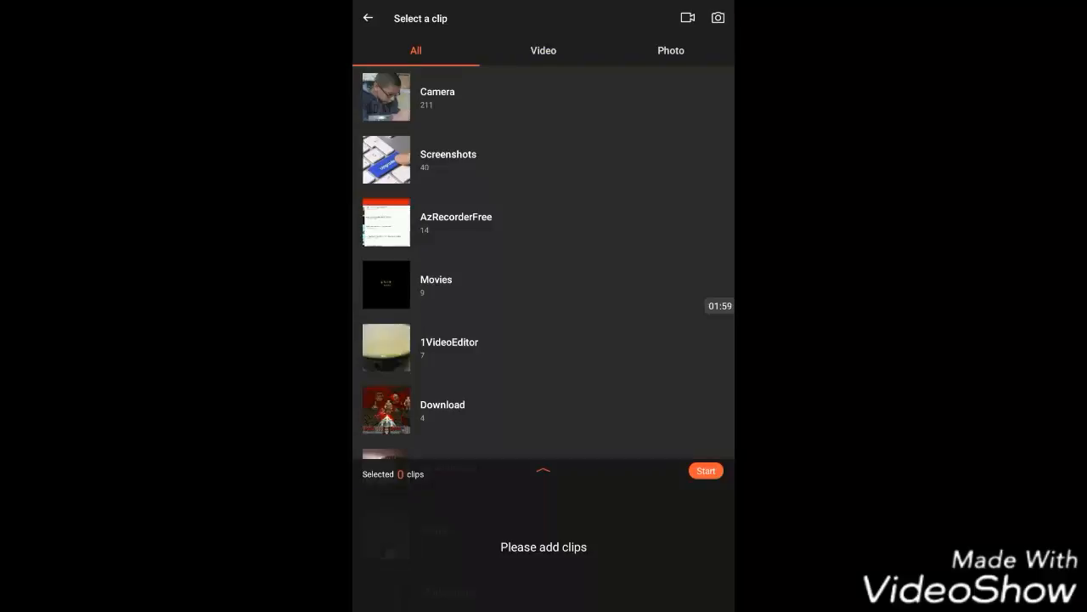
pyautogui.scroll(-3)
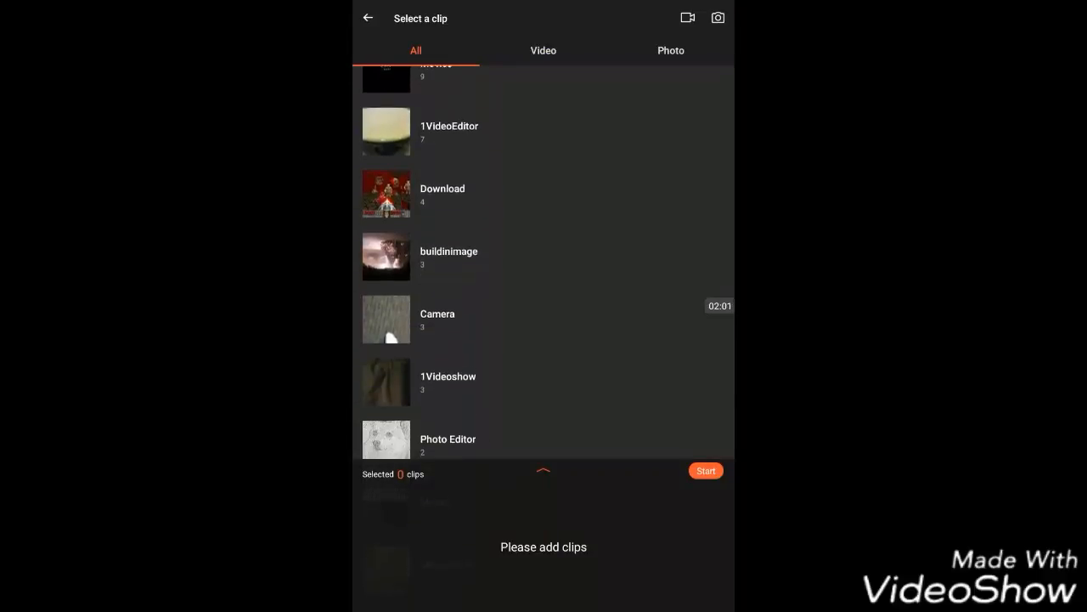
pyautogui.scroll(-3)
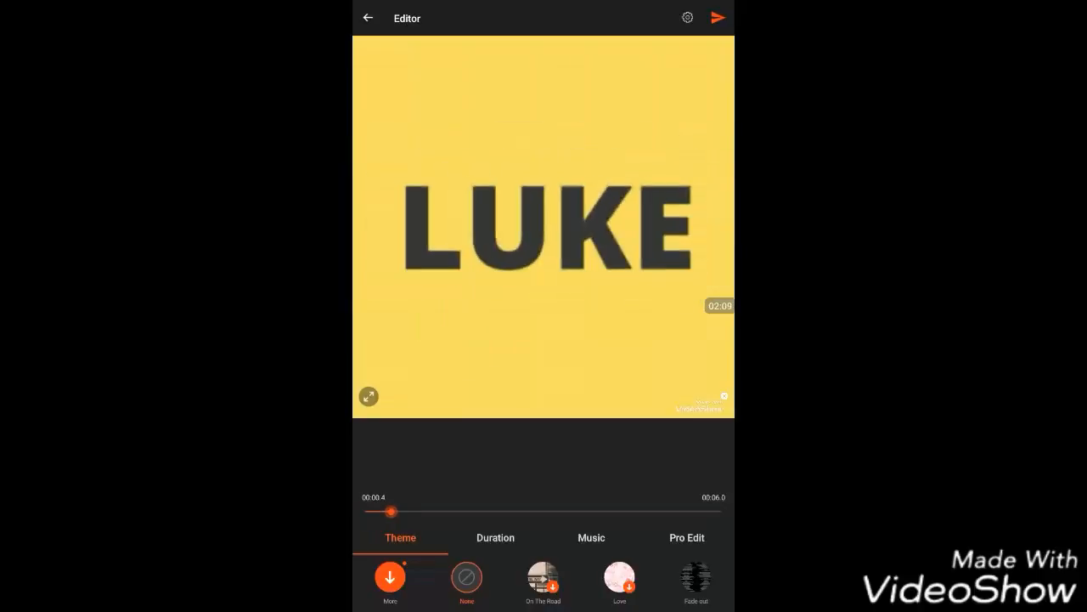
pyautogui.moveTo(390, 510); pyautogui.dragTo(514, 511)
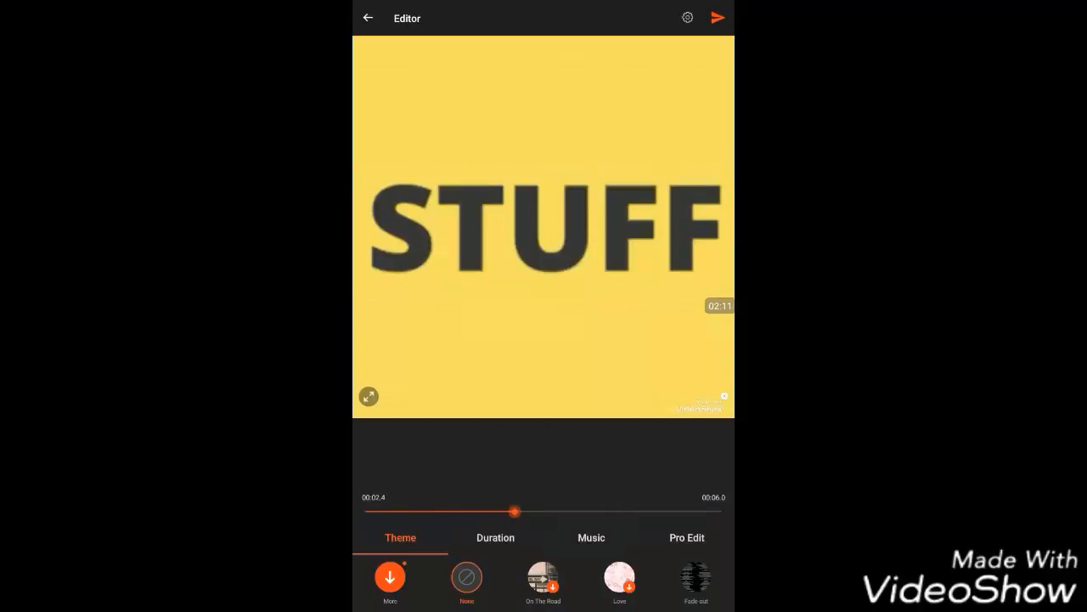
pyautogui.click(592, 537)
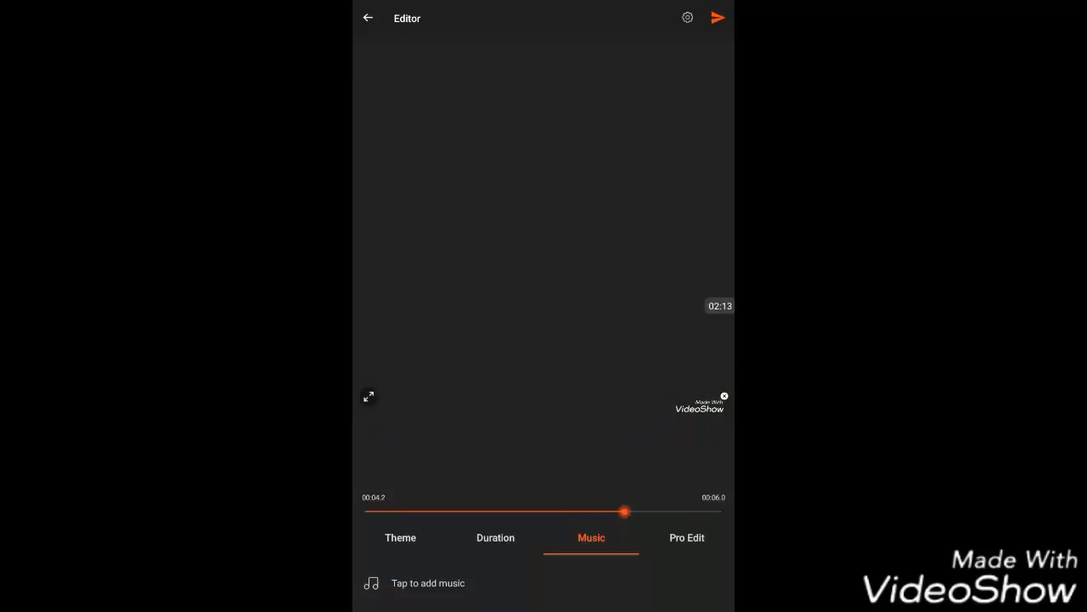
pyautogui.click(427, 583)
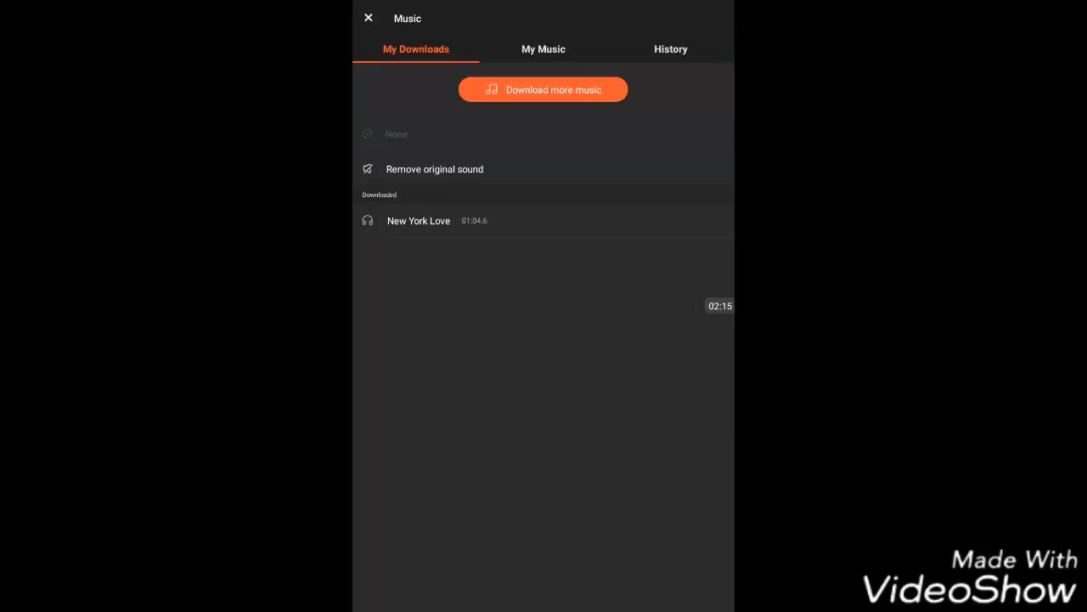
pyautogui.click(543, 48)
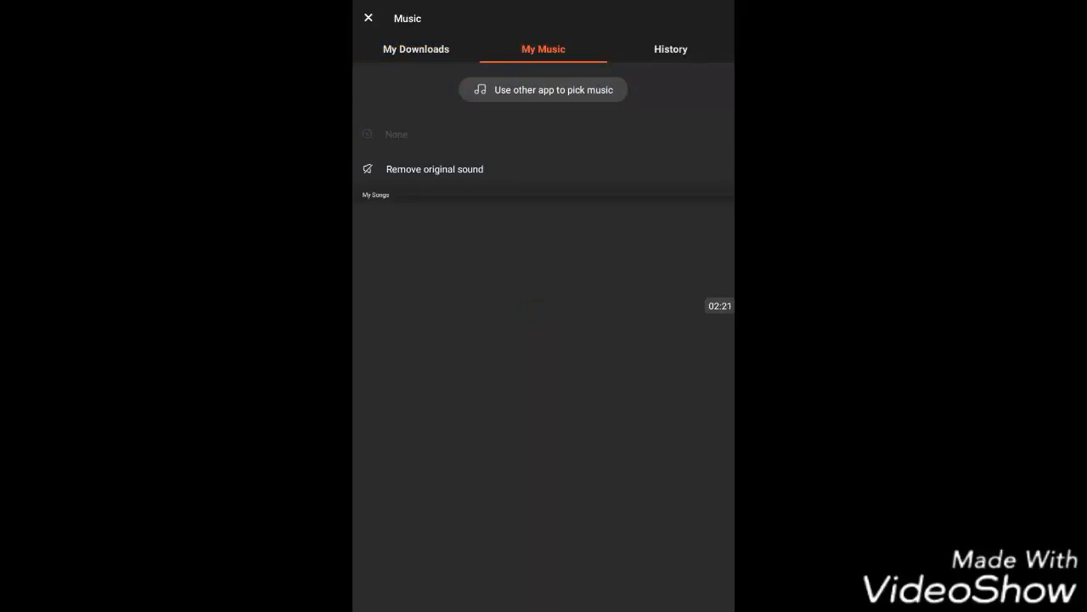
pyautogui.click(416, 48)
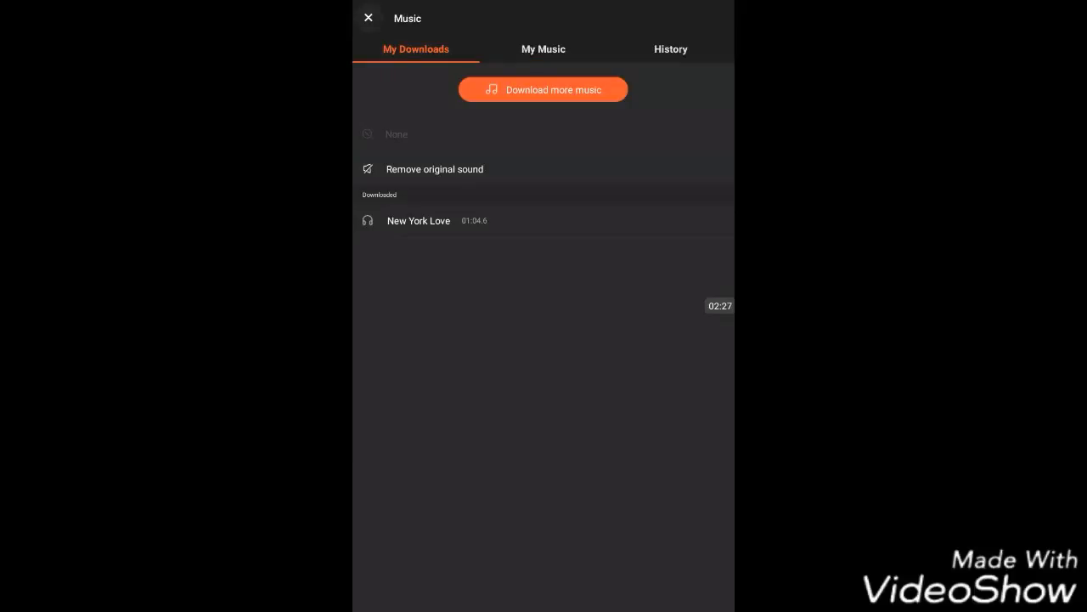
pyautogui.click(368, 17)
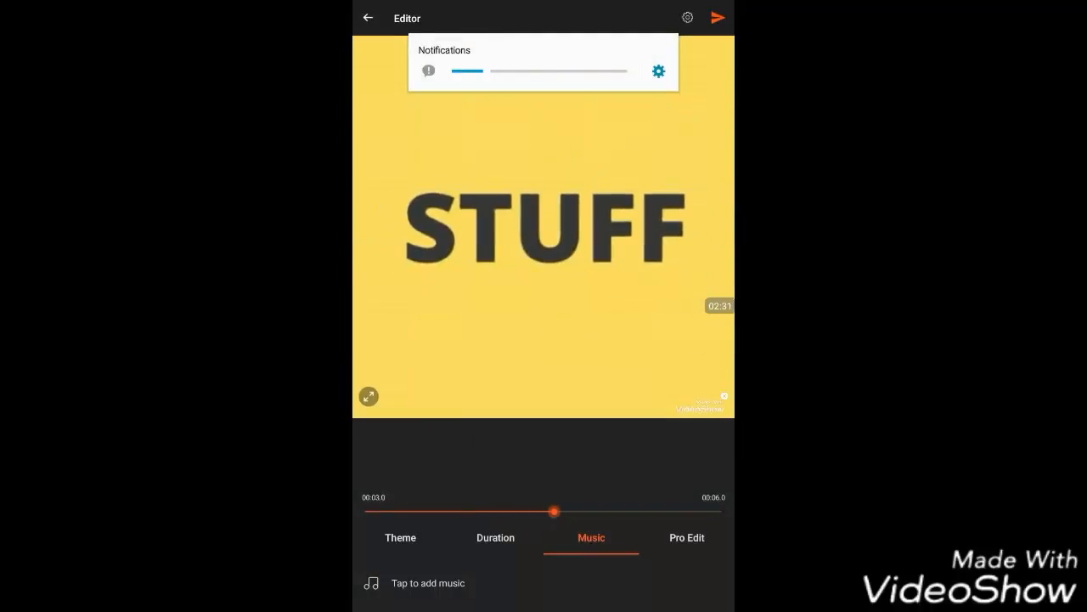
pyautogui.click(659, 71)
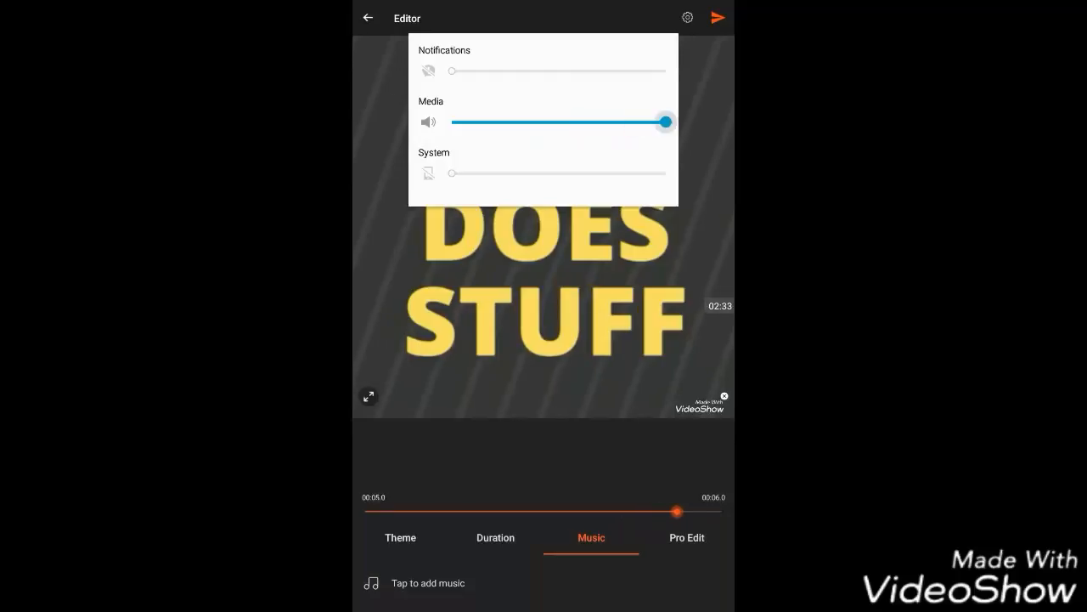
pyautogui.moveTo(665, 121); pyautogui.dragTo(478, 122)
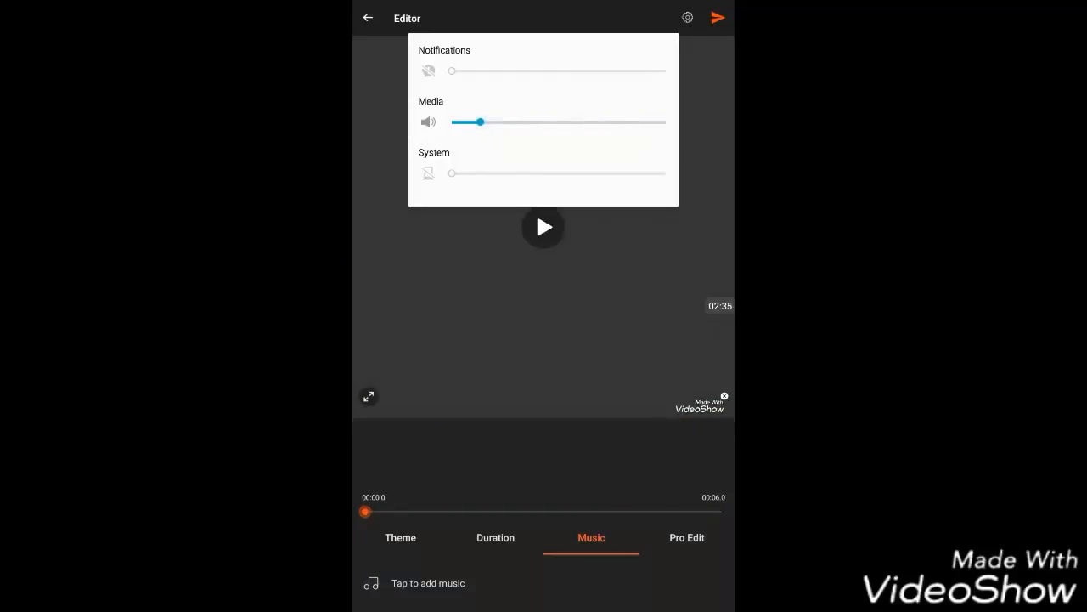